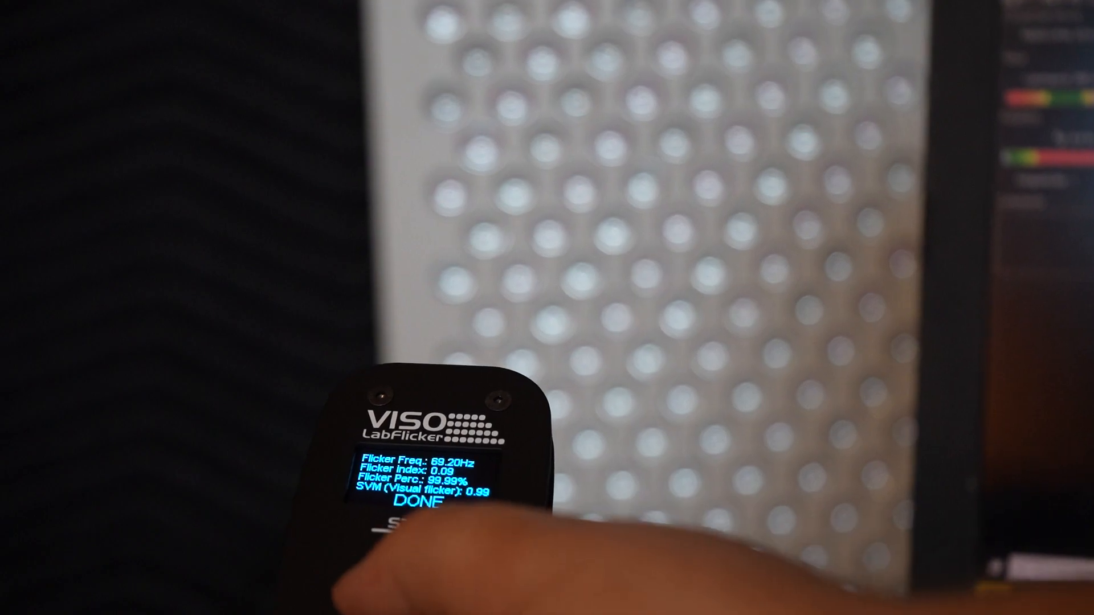
Step: Start a new LabFlicker measurement of the perforated LED panel after the 89 Hz reading
{"action": "left_click", "coordinate": [451, 573]}
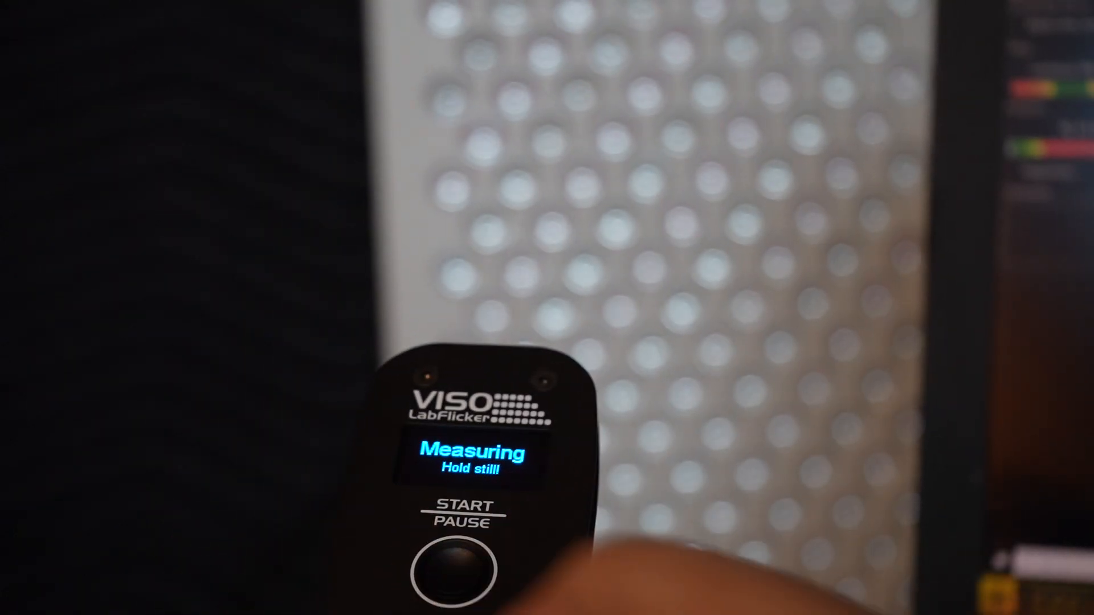